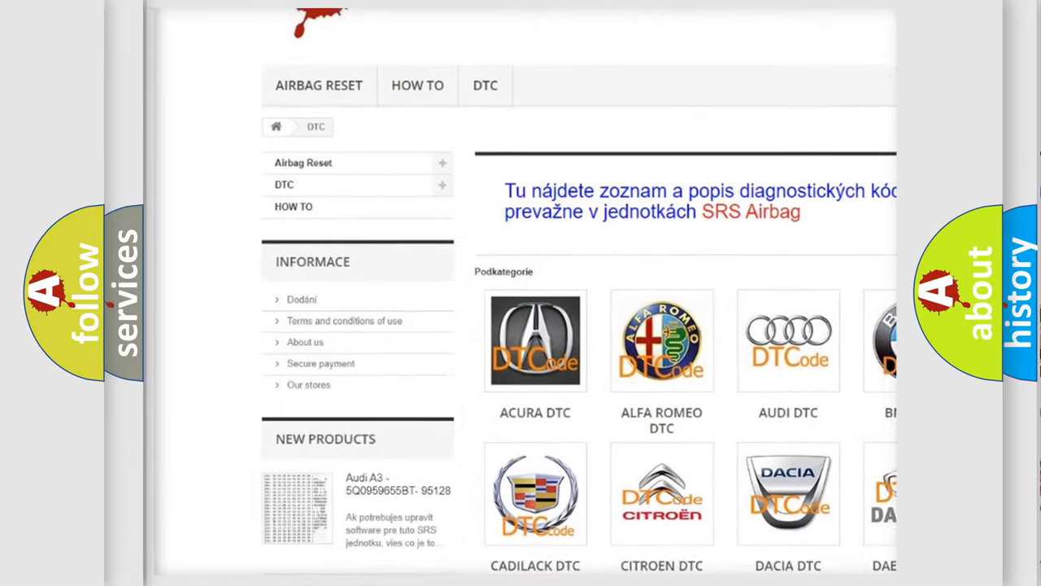
scroll("down", 3)
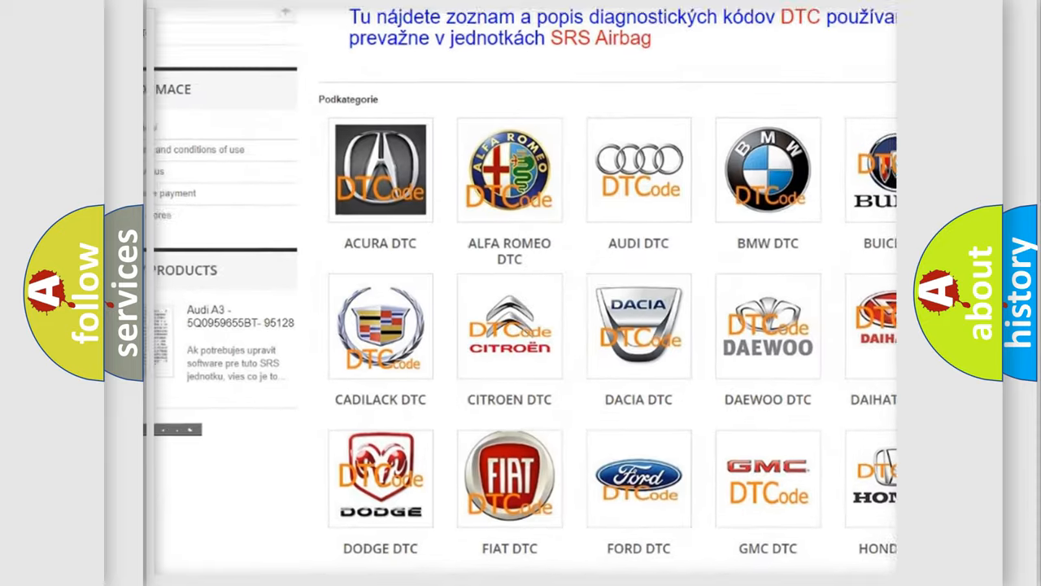
scroll("down", 3)
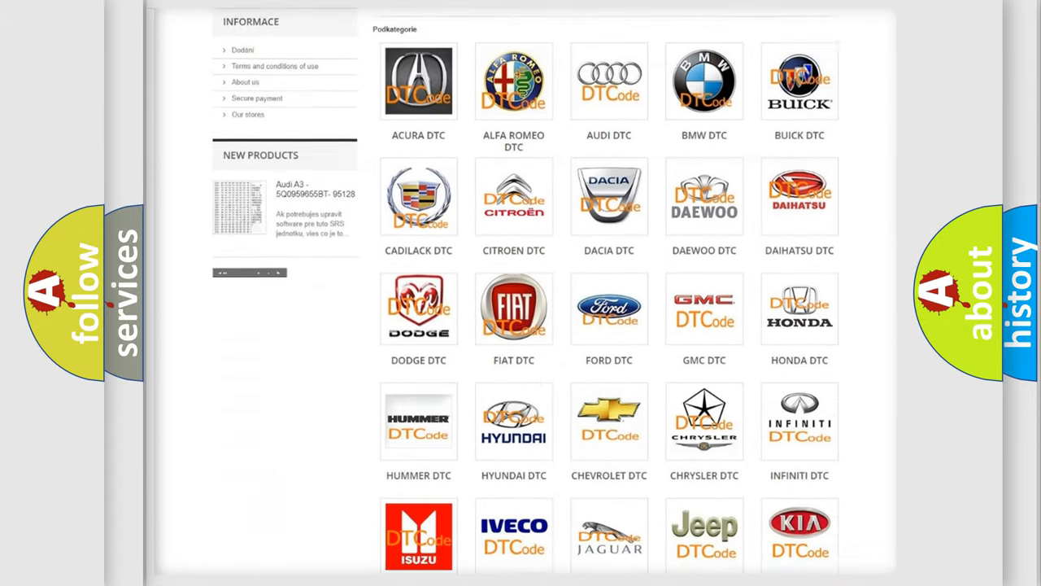
scroll("down", 3)
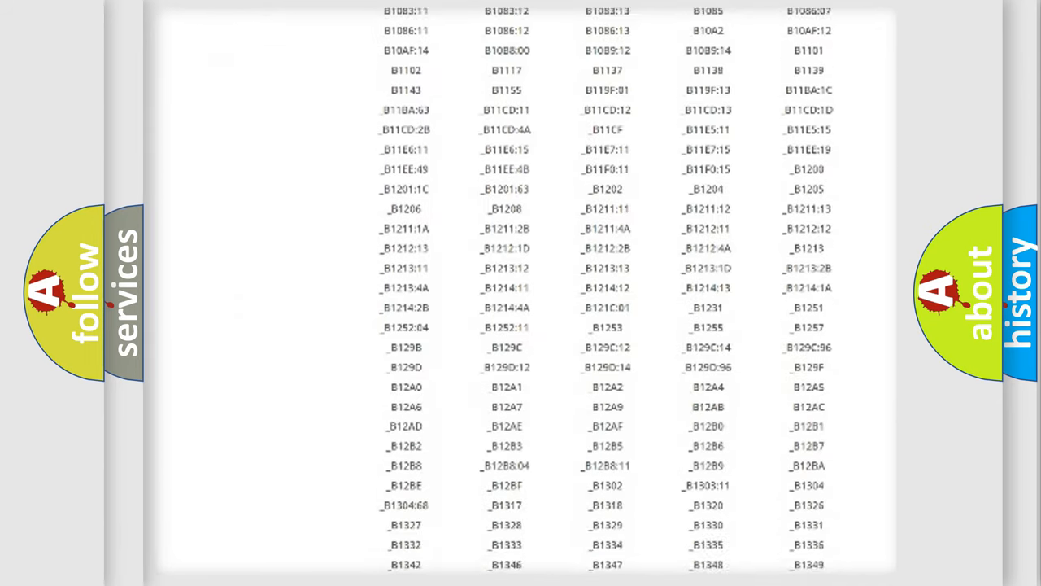
scroll("down", 3)
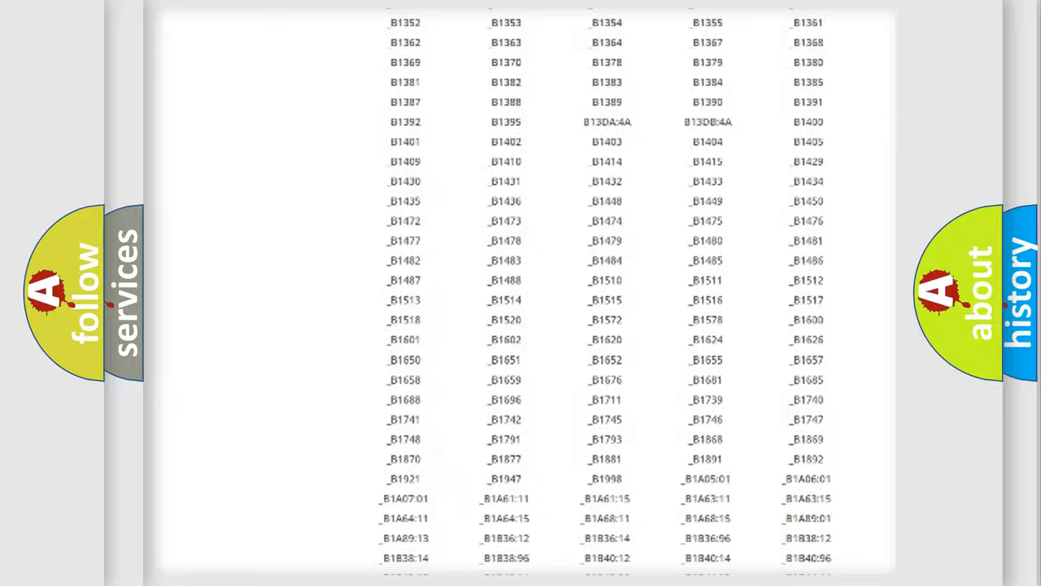